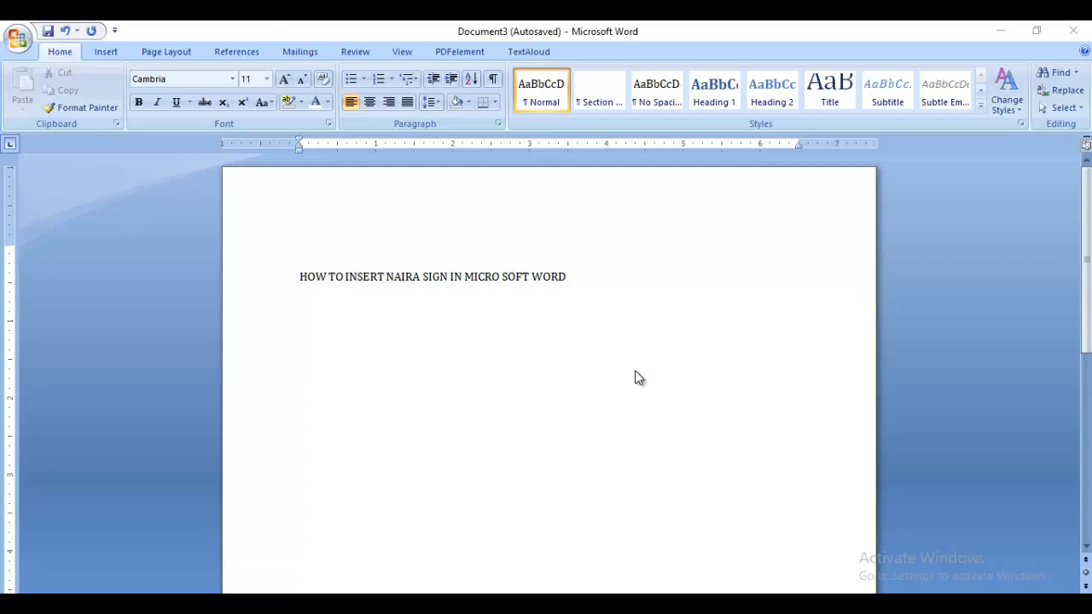
mouse_move(565, 288)
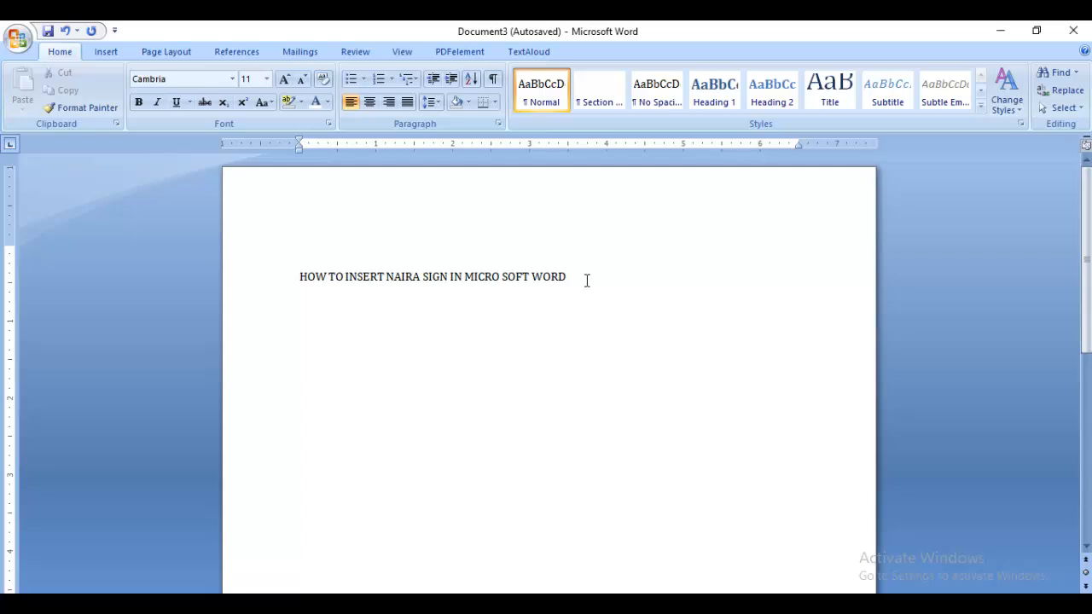
mouse_move(412, 362)
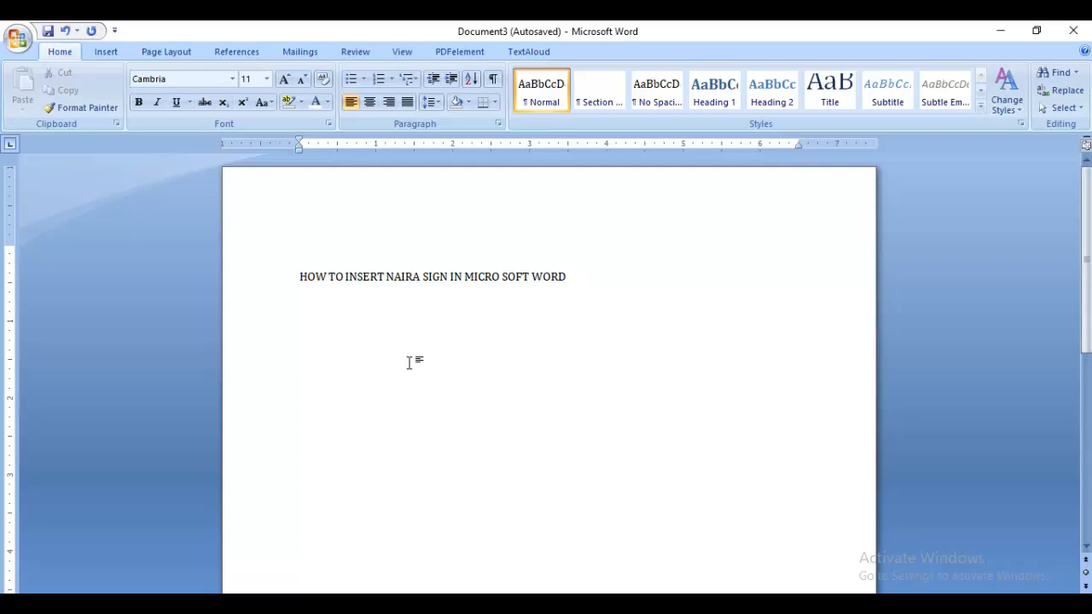
Enter N7,000 below the title, converting the n to uppercase
text(n)
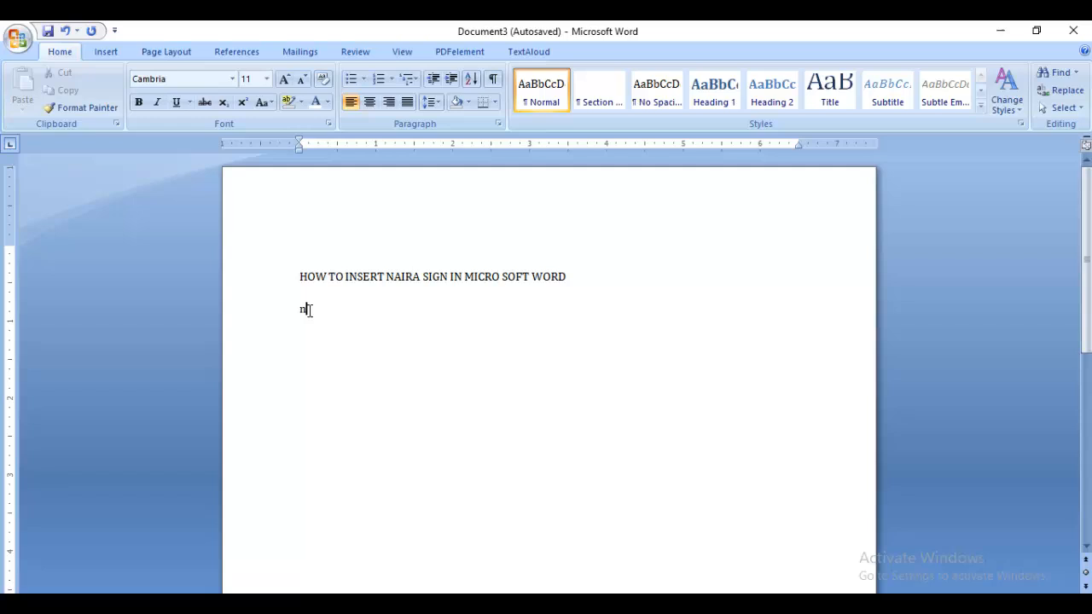
click(263, 102)
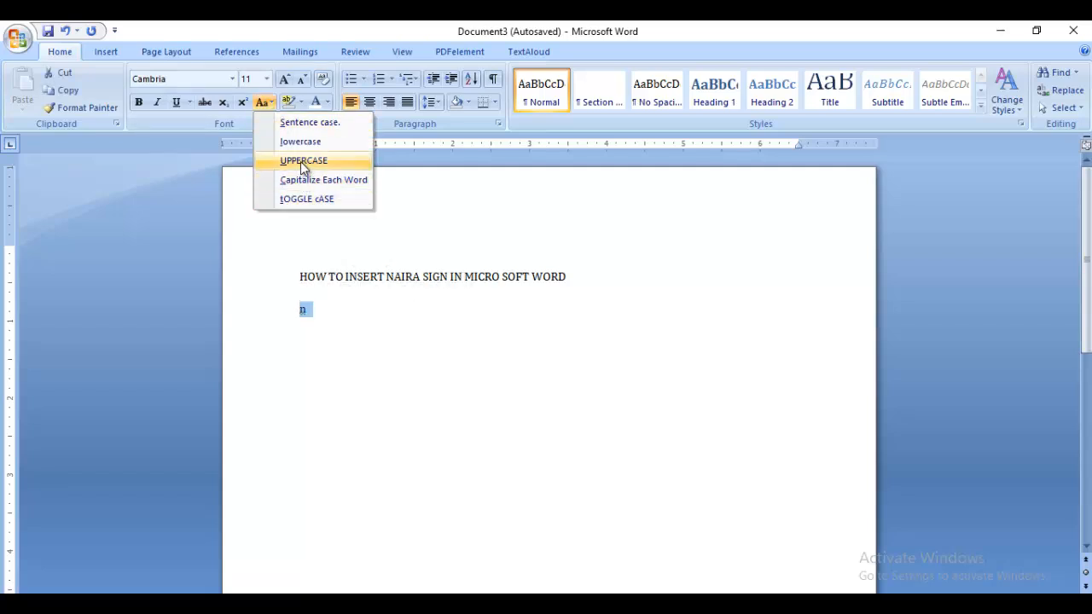
click(303, 160)
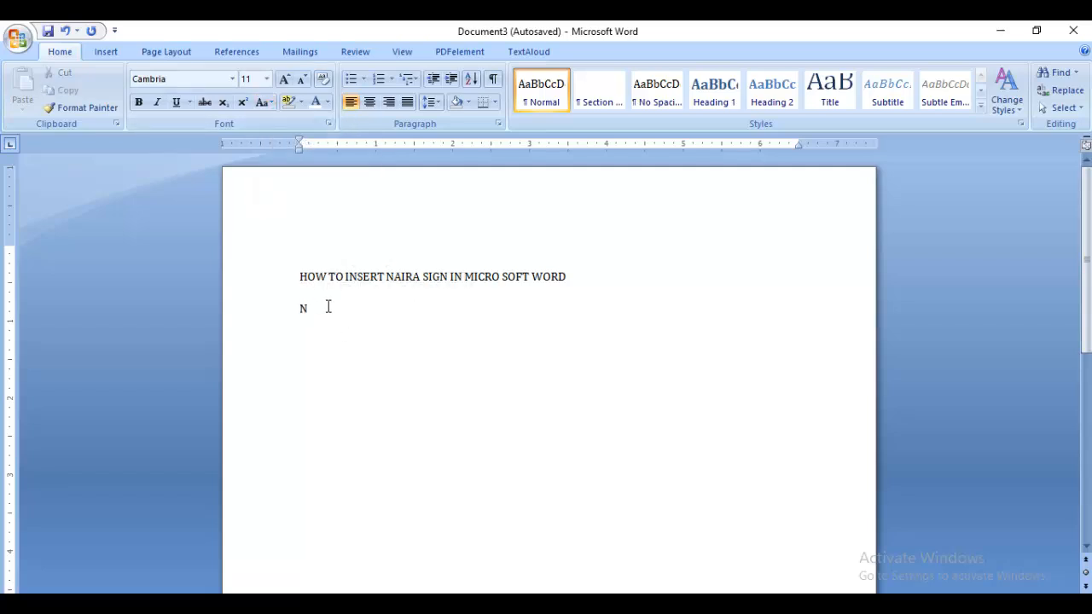
text(7)
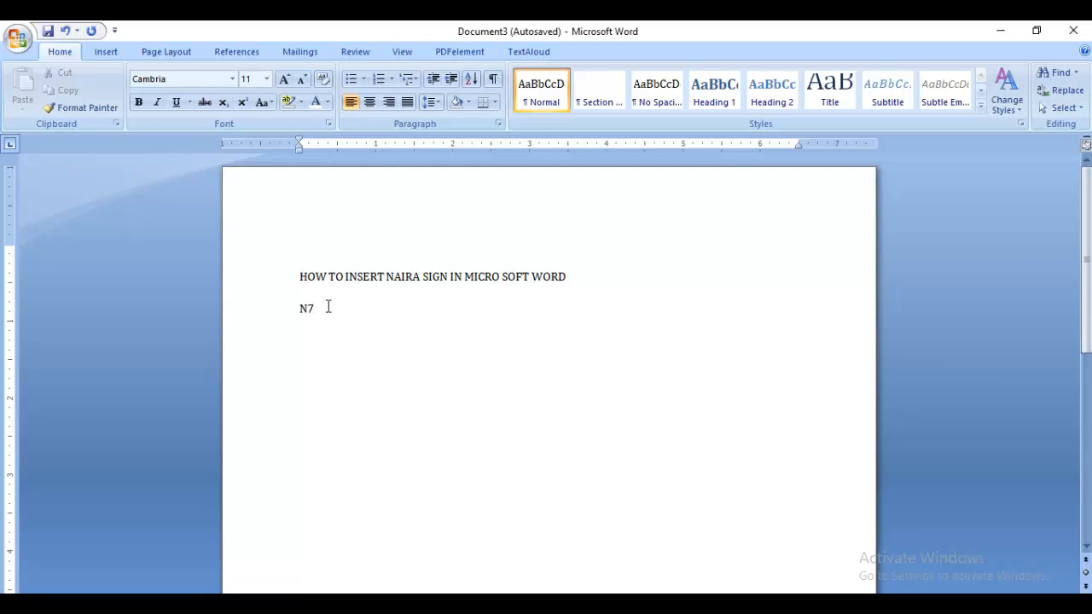
text(,000)
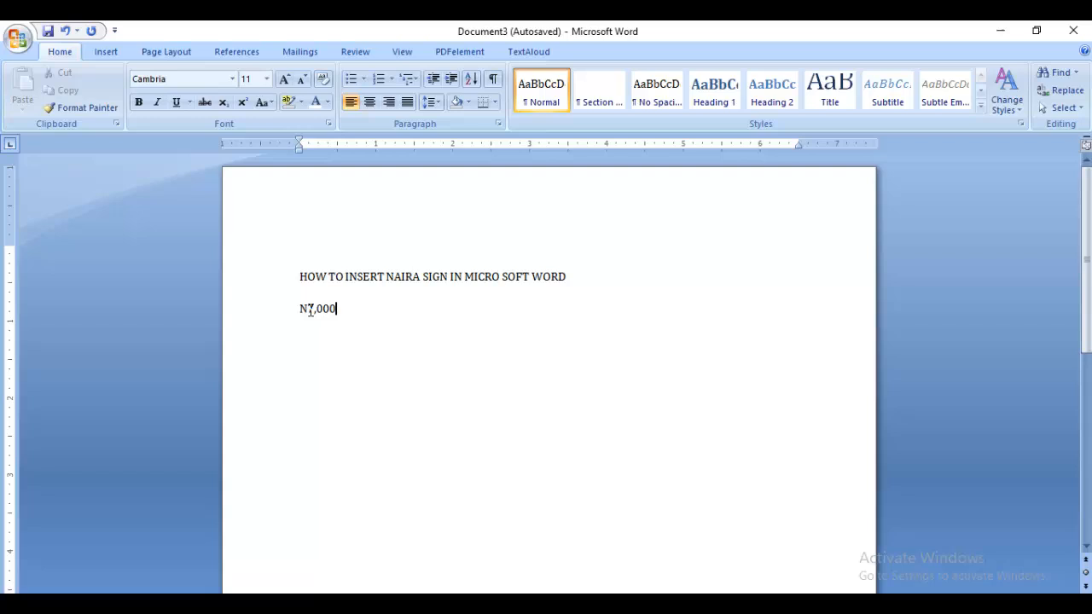
Give the N of 7,000 a double strikethrough so it reads ₦7,000
double_click(303, 309)
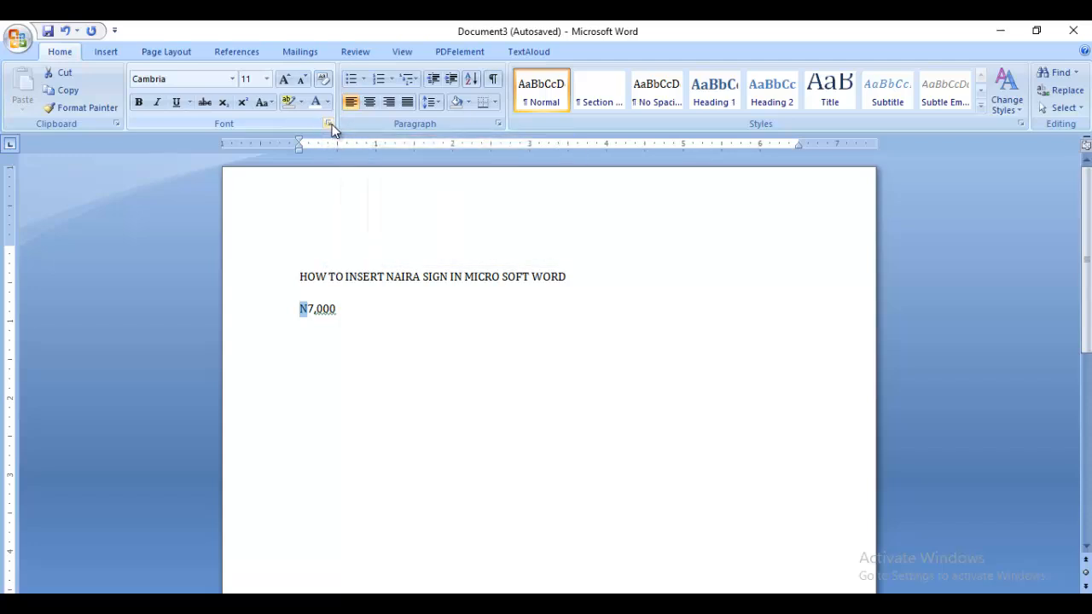
click(329, 123)
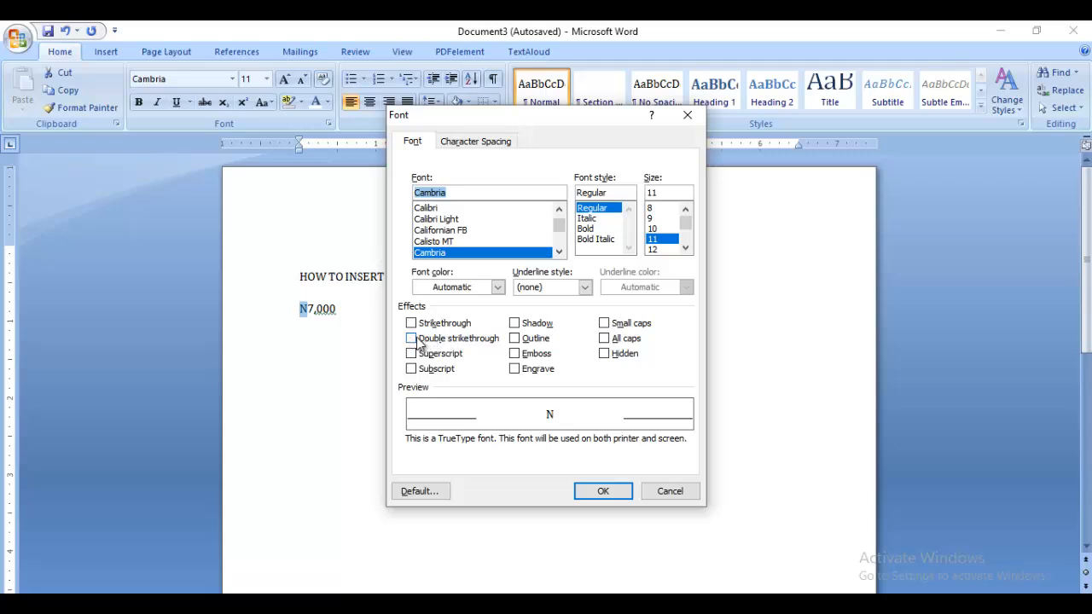
click(412, 338)
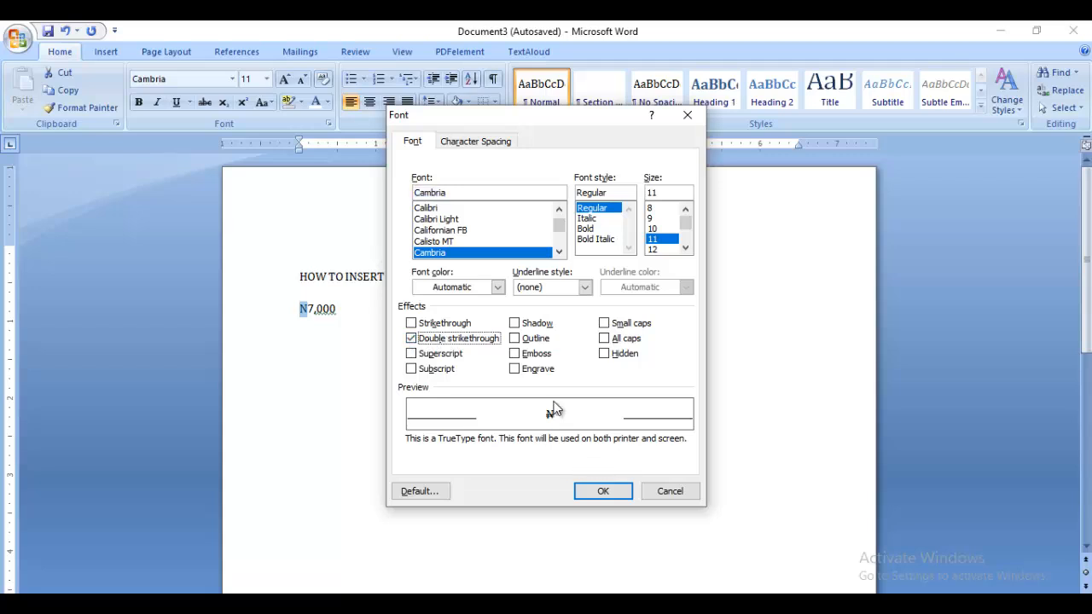
mouse_move(529, 424)
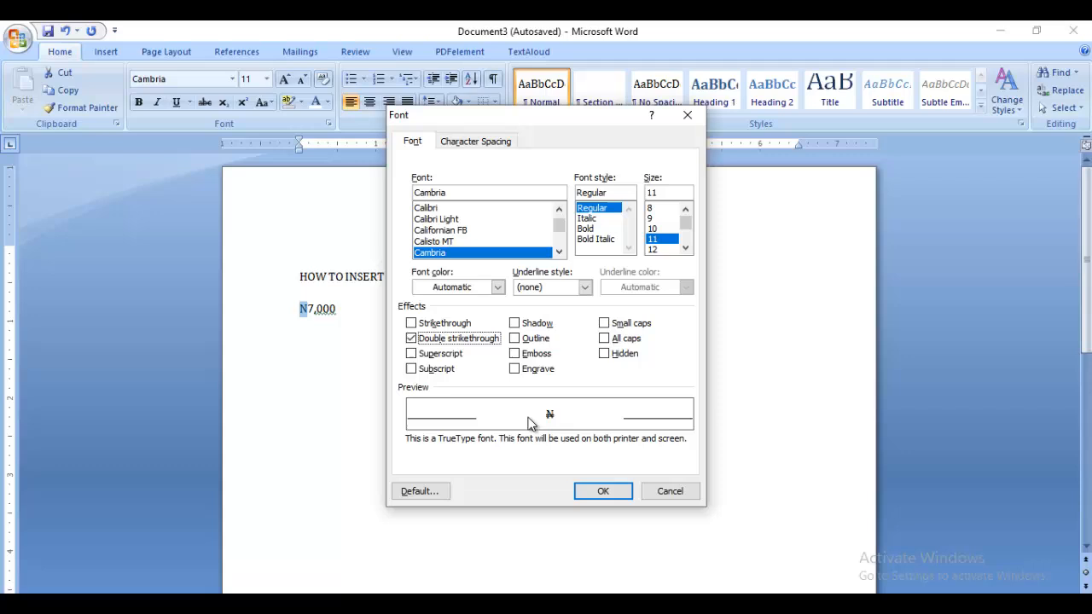
mouse_move(606, 467)
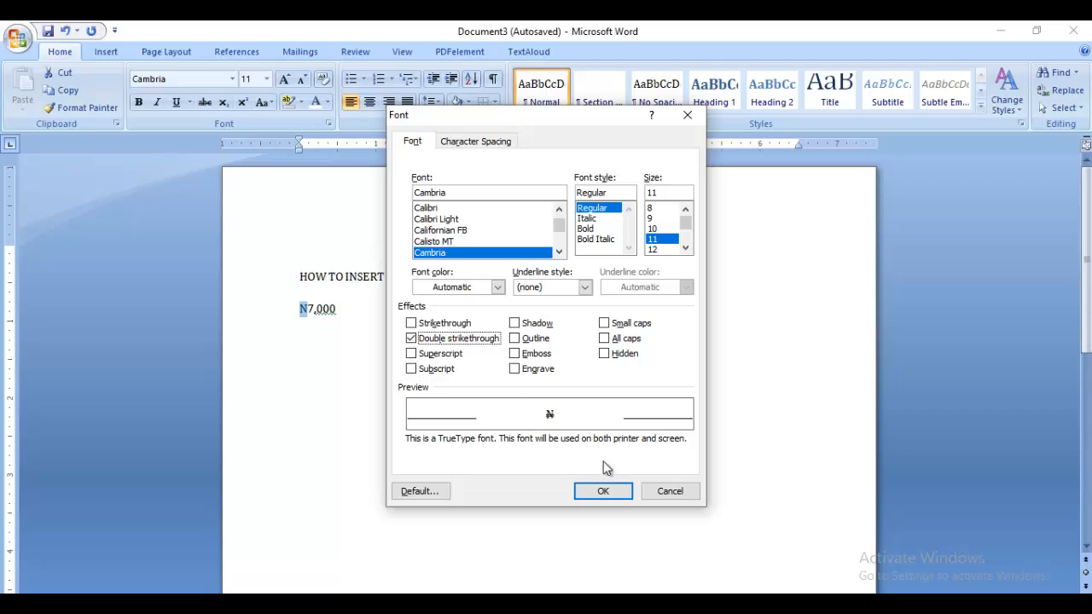
click(602, 491)
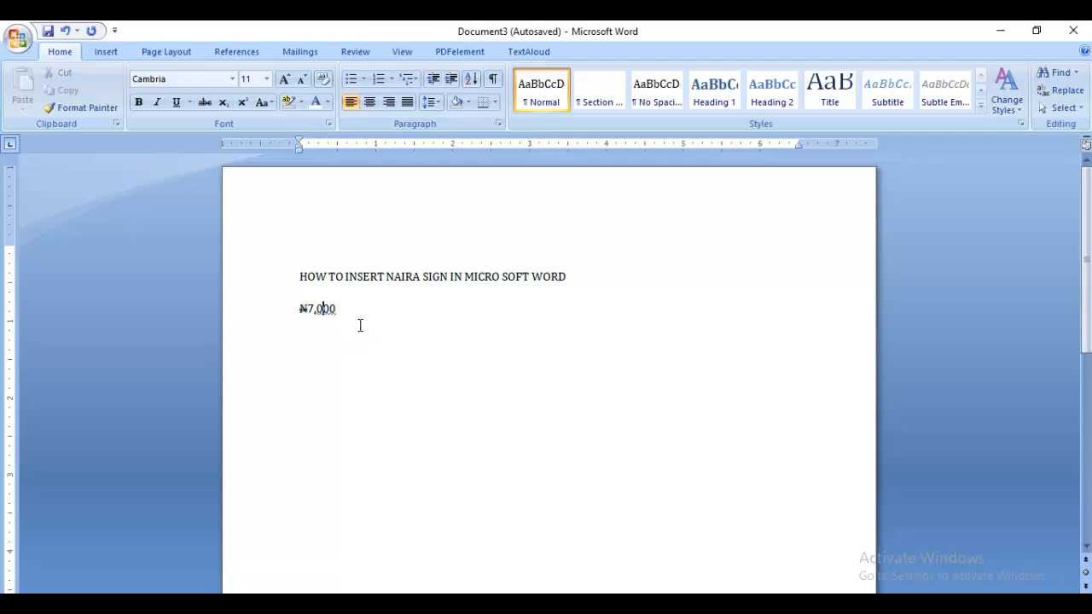
Accept the grammar suggestion on ,000 and start a new line
right_click(320, 308)
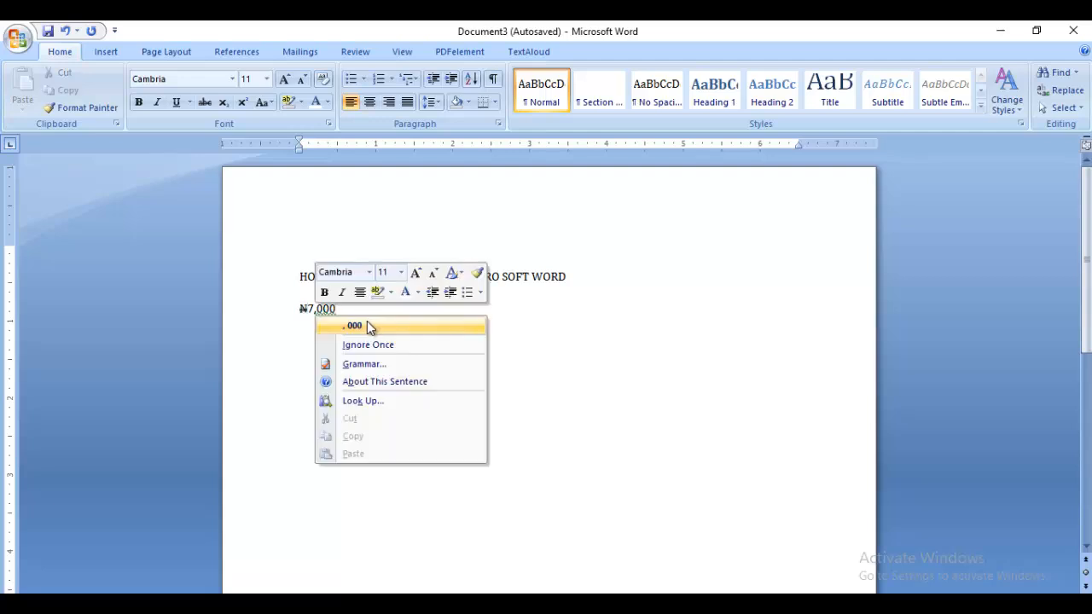
click(358, 308)
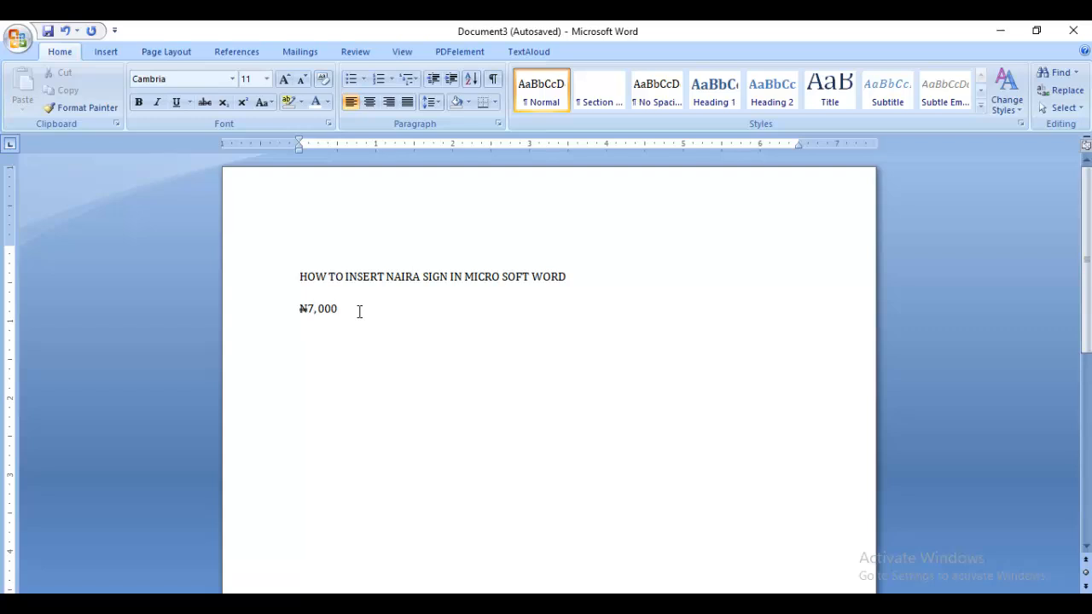
key(enter)
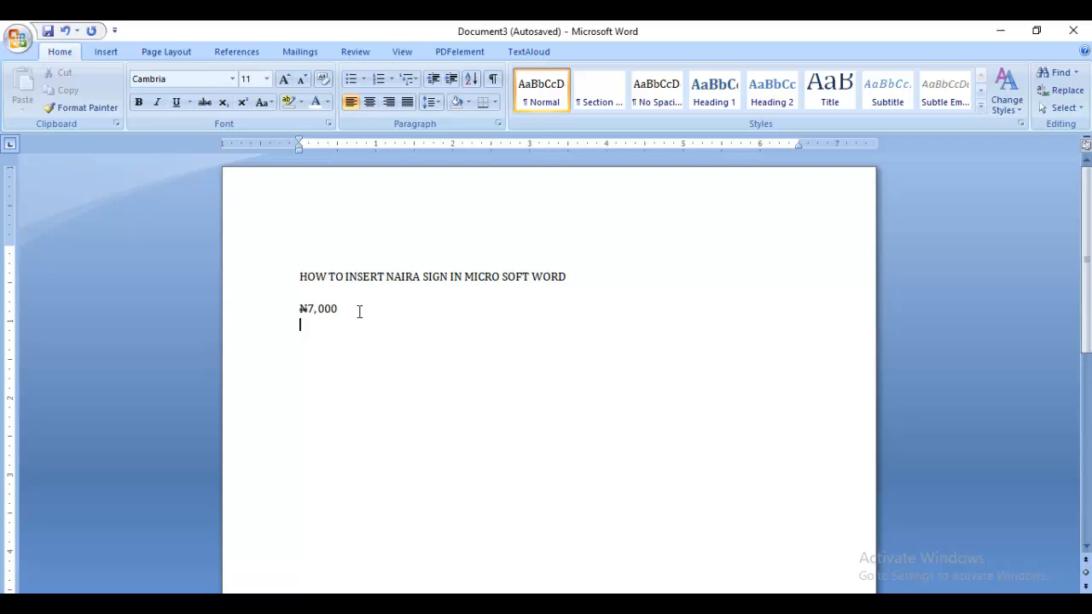
Type the second amount as N1,000, with the n changed to uppercase
text(n)
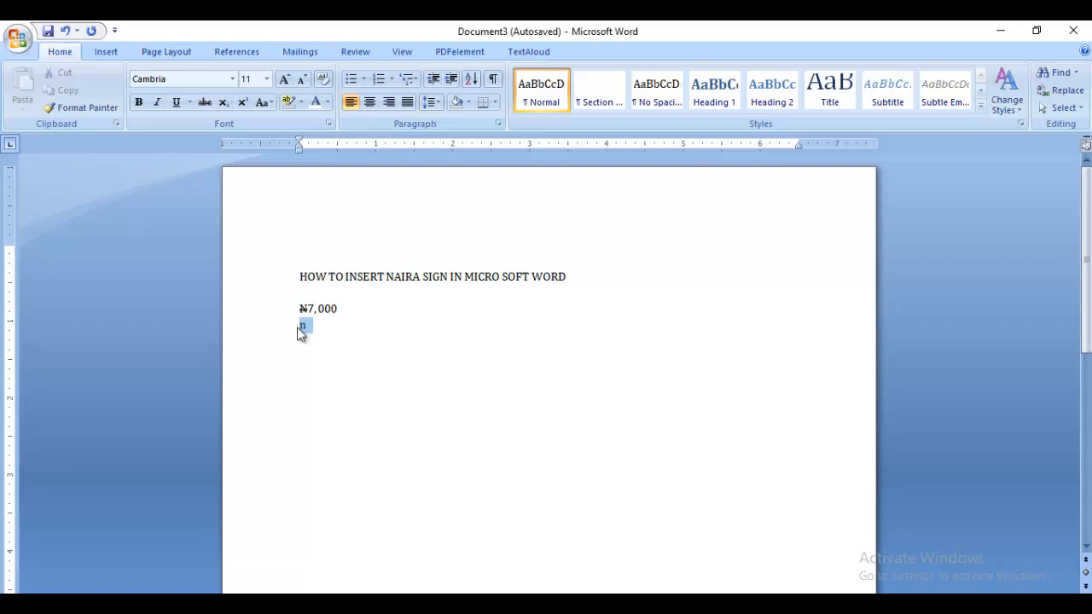
click(260, 103)
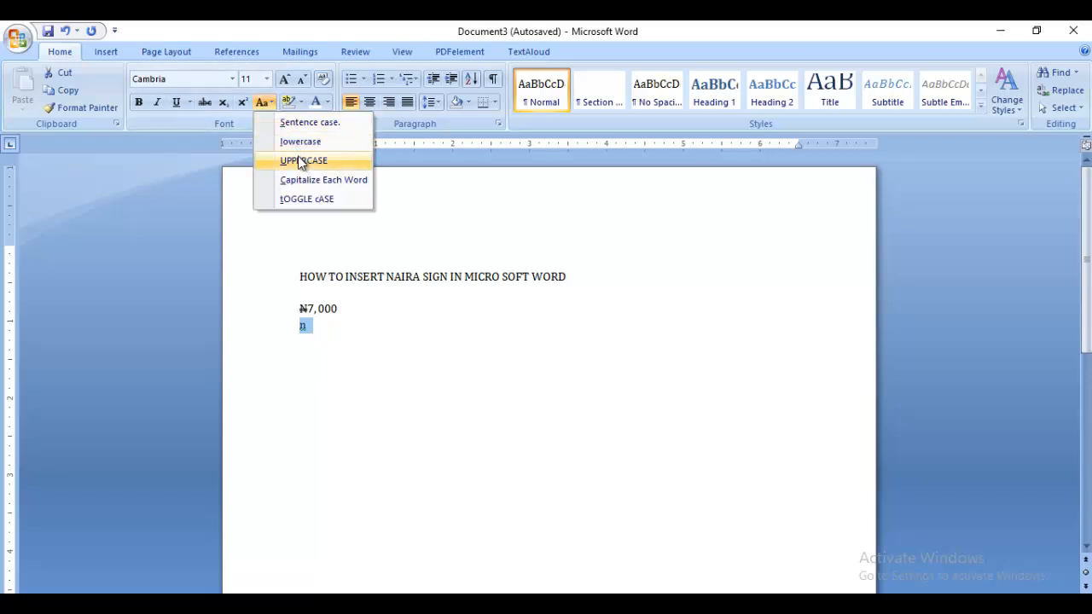
click(303, 161)
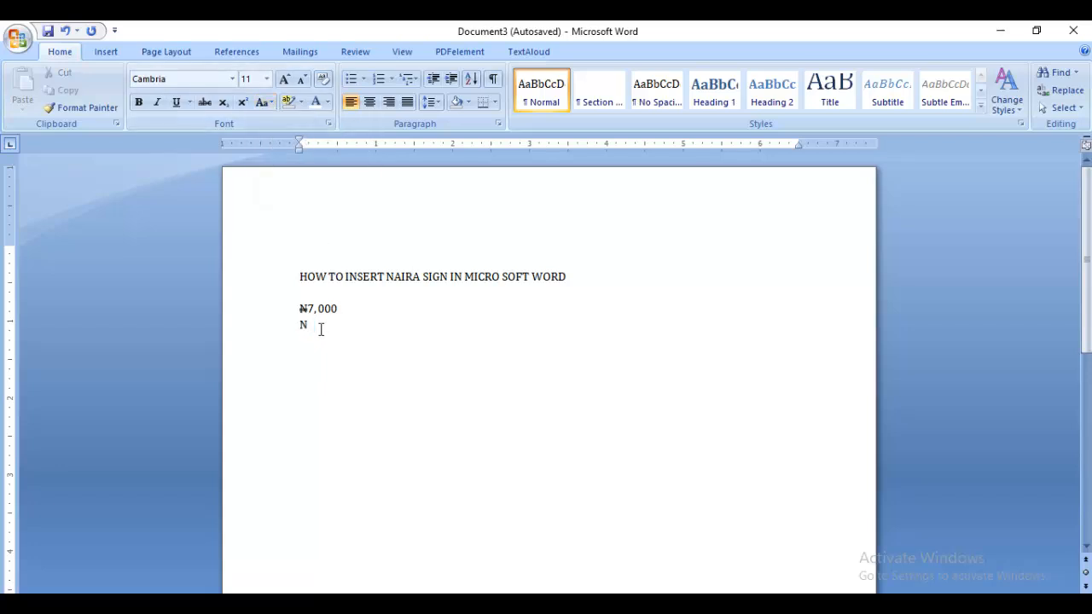
text(1,)
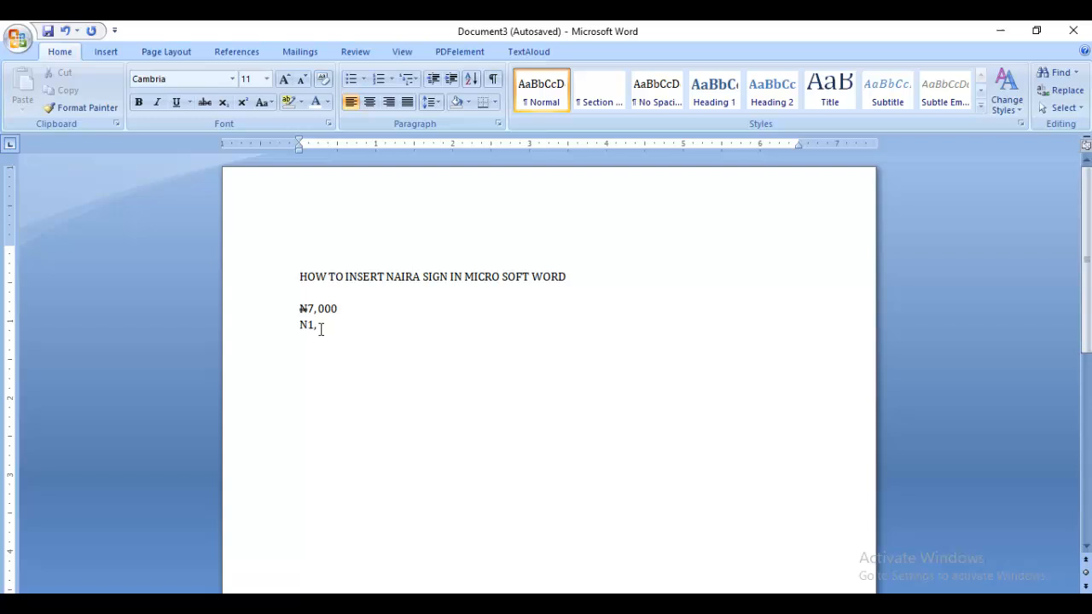
text(000,000)
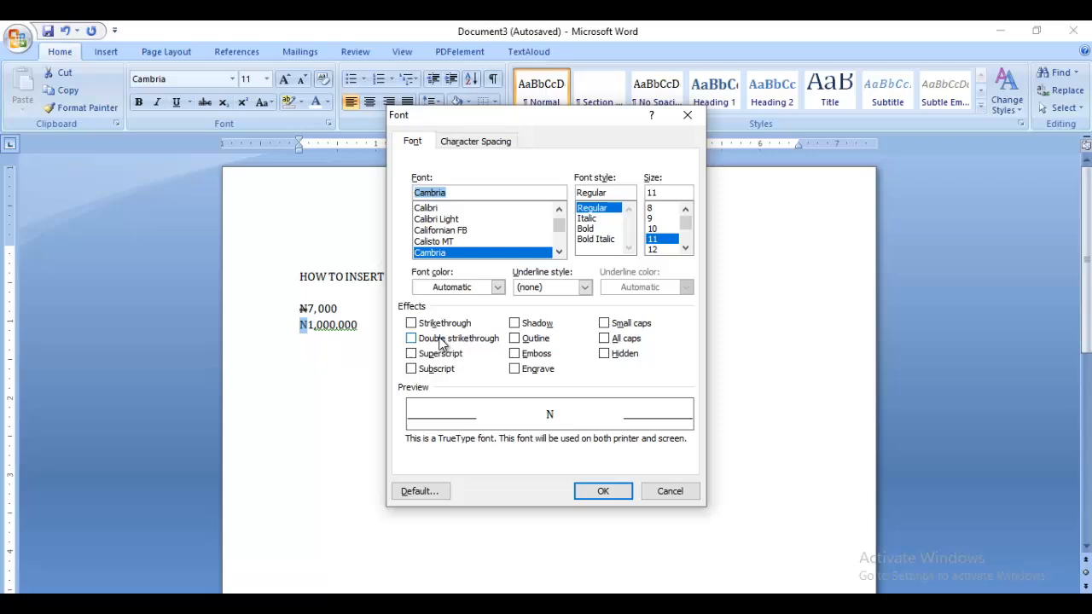
Confirm double strikethrough on the N so it reads ₦1,000,000
click(602, 490)
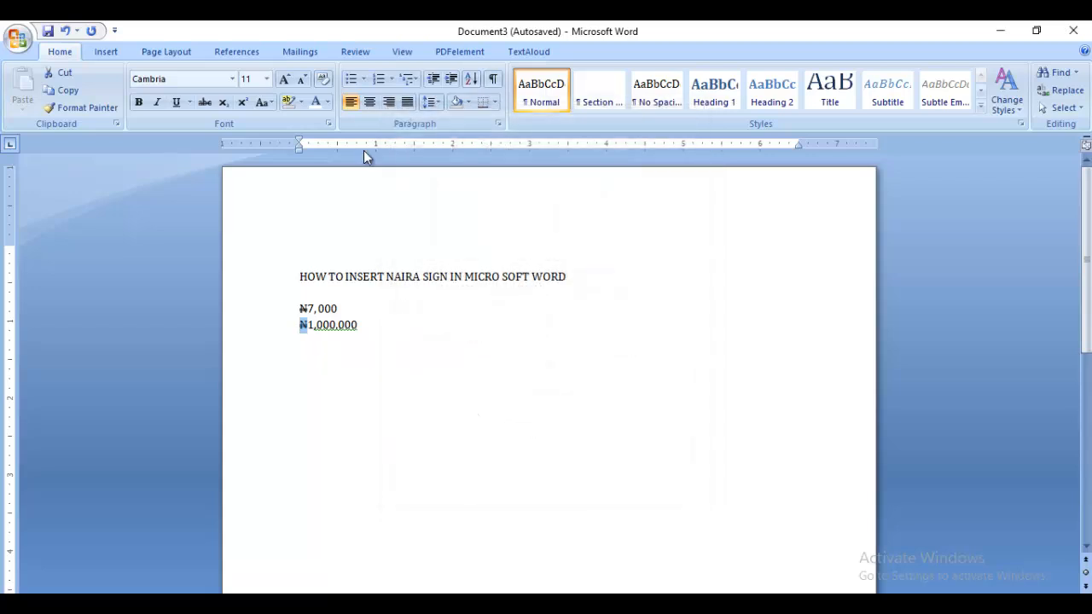